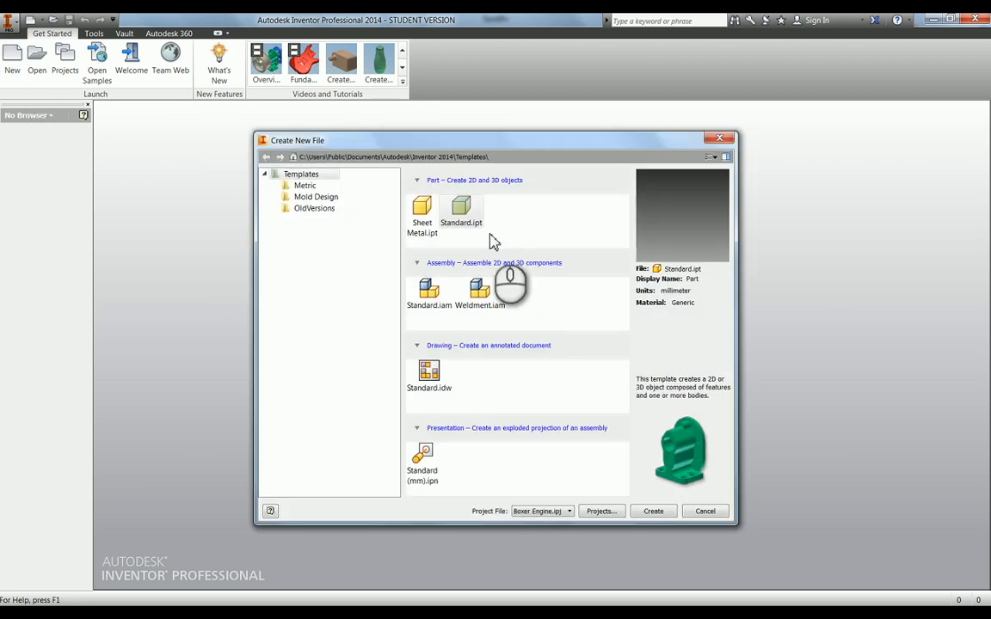
Create a new Standard.ipt part and start a 2D sketch
{"action": "left_click", "coordinate": [653, 511]}
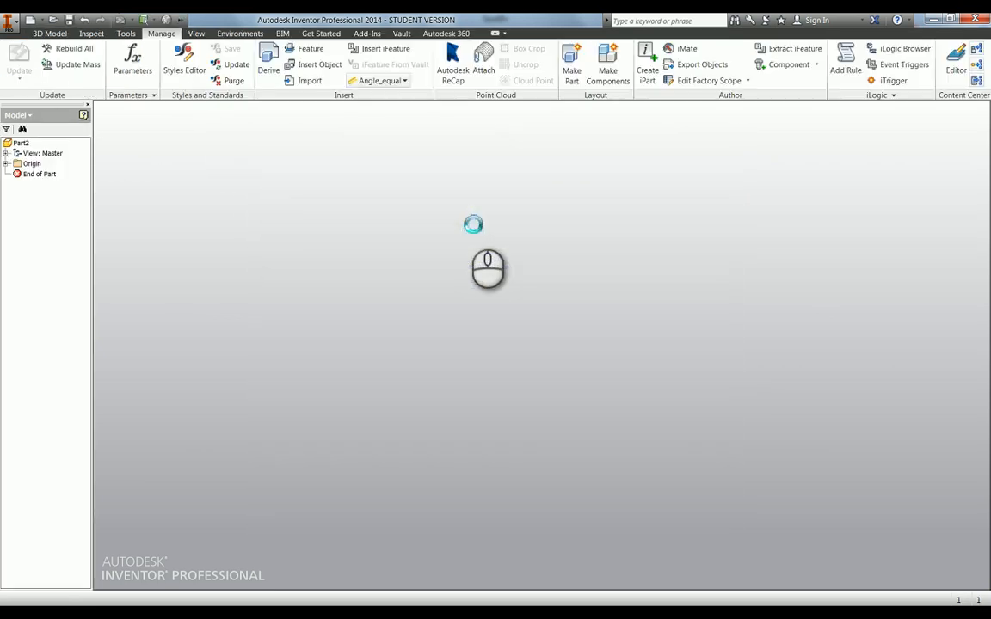
{"action": "left_click", "coordinate": [54, 33]}
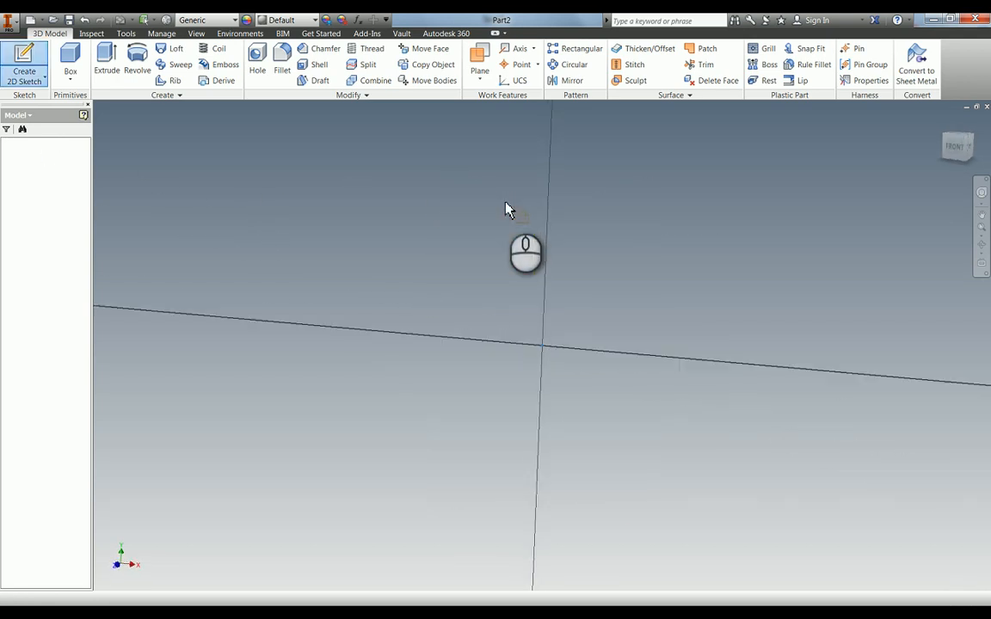
Sketch a circle at the origin and give it a 6 mm diameter dimension
{"action": "left_click", "coordinate": [25, 64]}
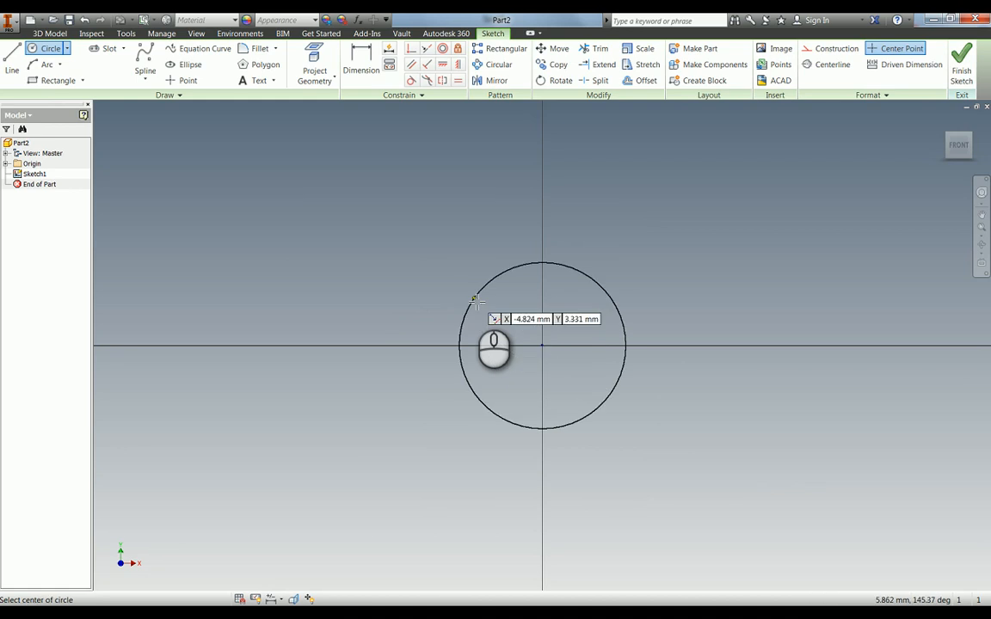
{"action": "left_click", "coordinate": [359, 64]}
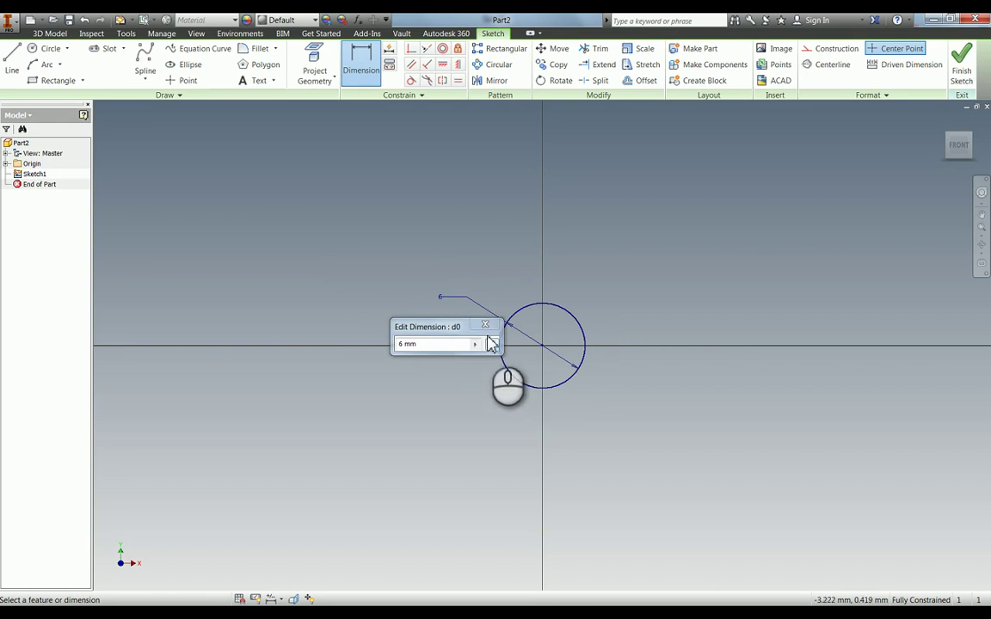
{"action": "left_click", "coordinate": [475, 344]}
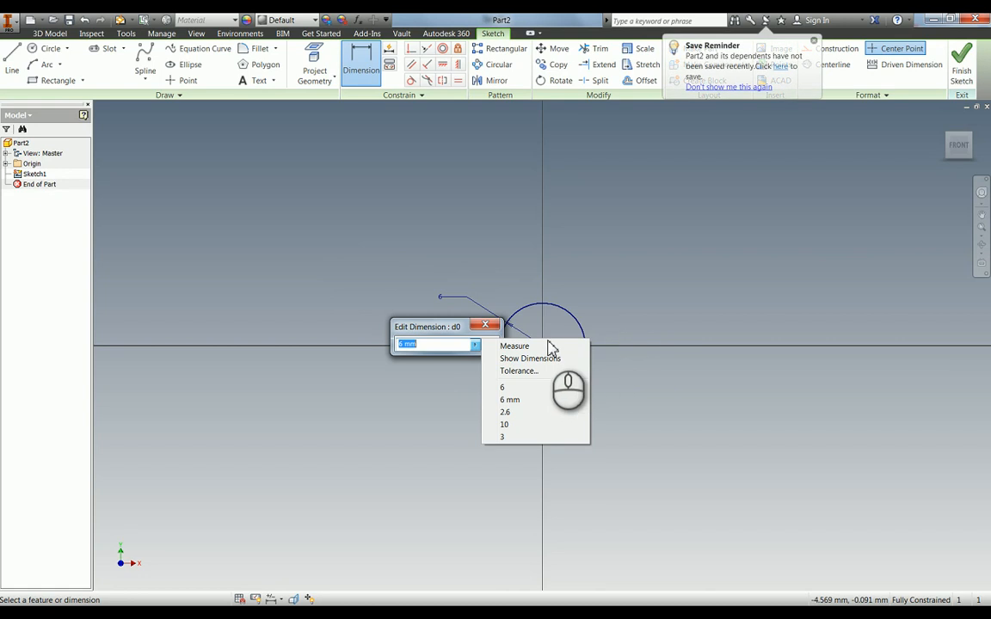
{"action": "mouse_move", "coordinate": [530, 384]}
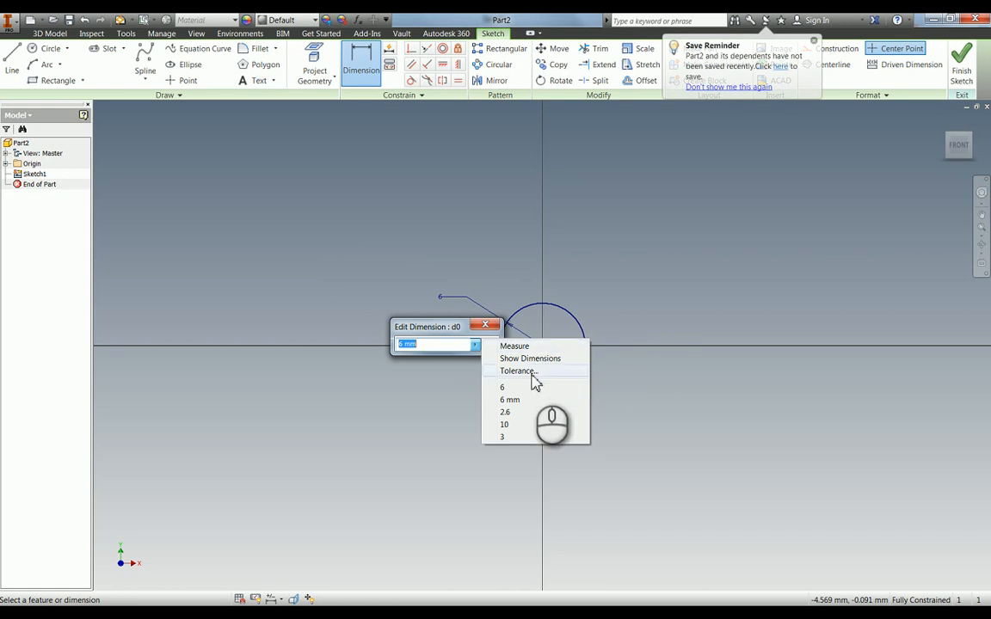
Give the diameter a Limits/Fits-Linear tolerance with Hole N/A and Shaft g6
{"action": "left_click", "coordinate": [519, 371]}
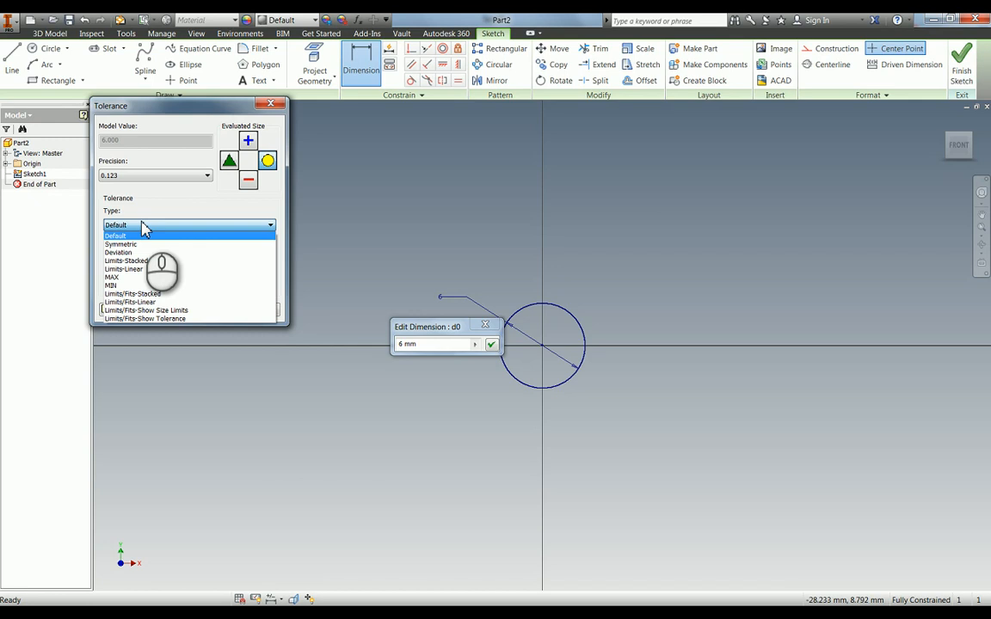
{"action": "mouse_move", "coordinate": [217, 295]}
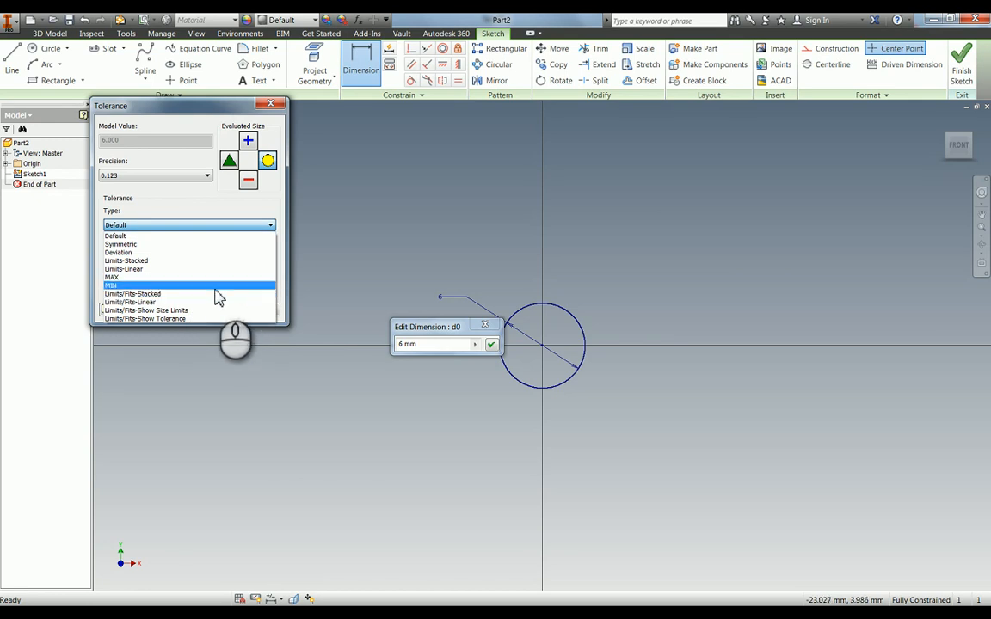
{"action": "mouse_move", "coordinate": [238, 302]}
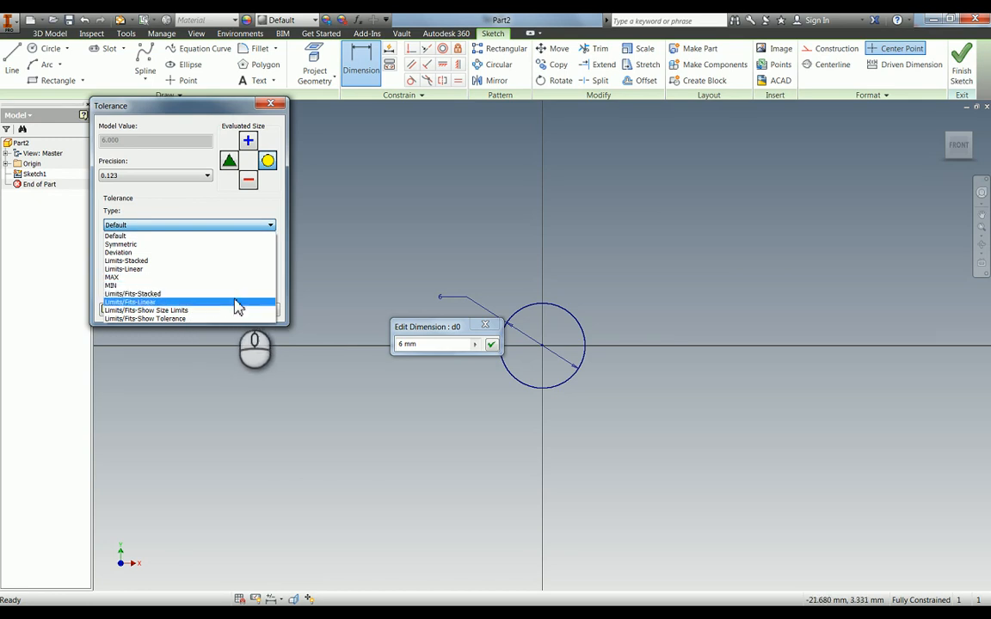
{"action": "left_click", "coordinate": [129, 302]}
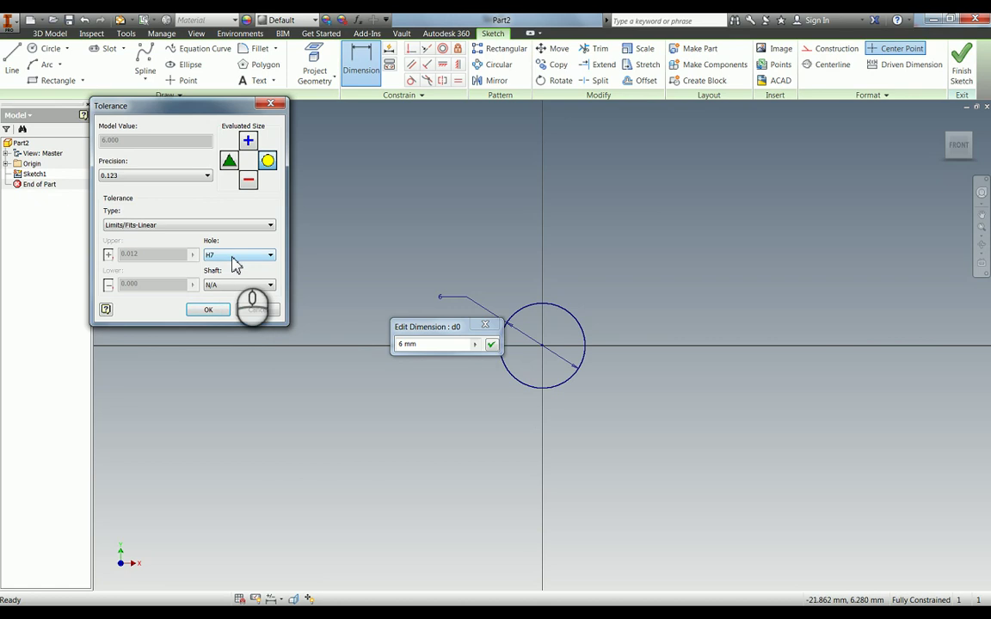
{"action": "left_click", "coordinate": [269, 255]}
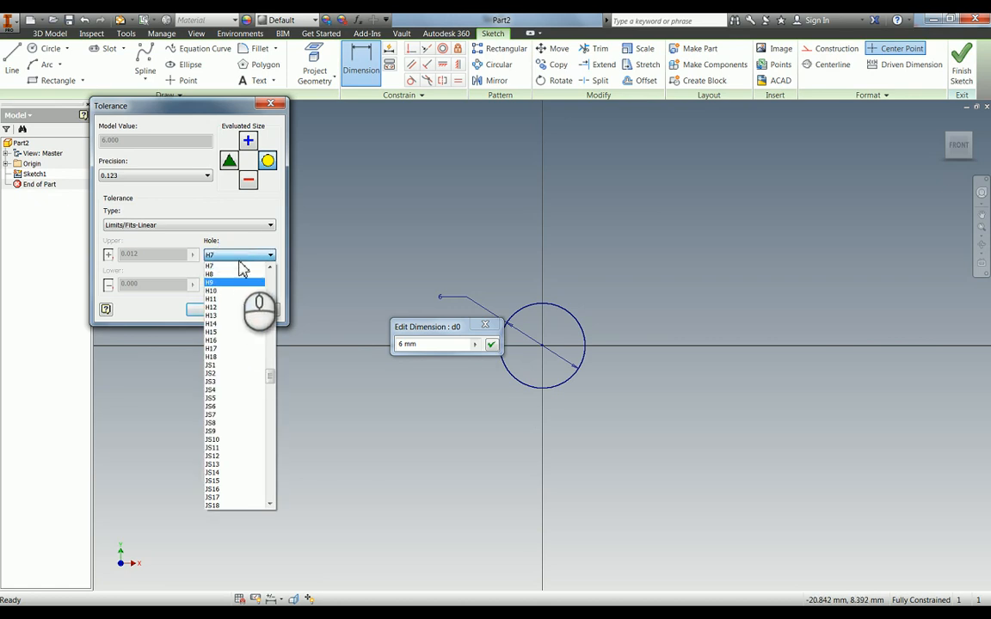
{"action": "left_click", "coordinate": [232, 265]}
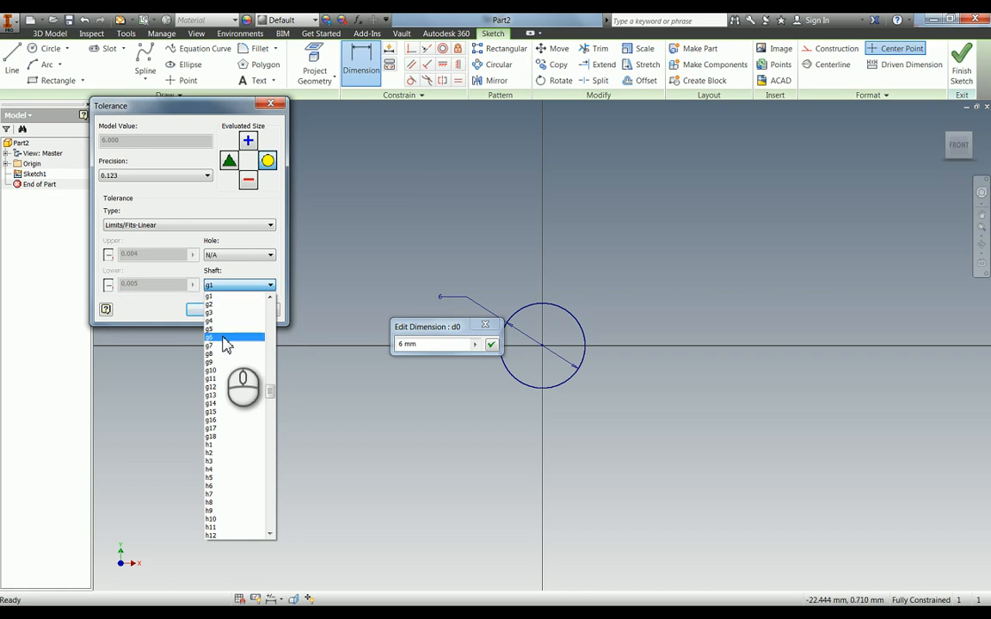
{"action": "left_click", "coordinate": [222, 336]}
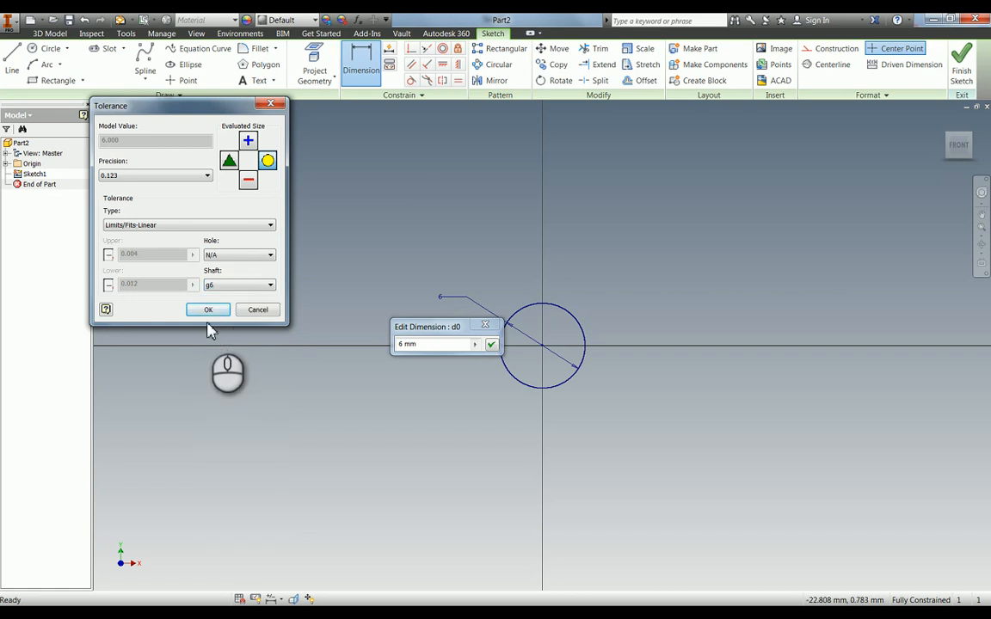
{"action": "left_click", "coordinate": [207, 310]}
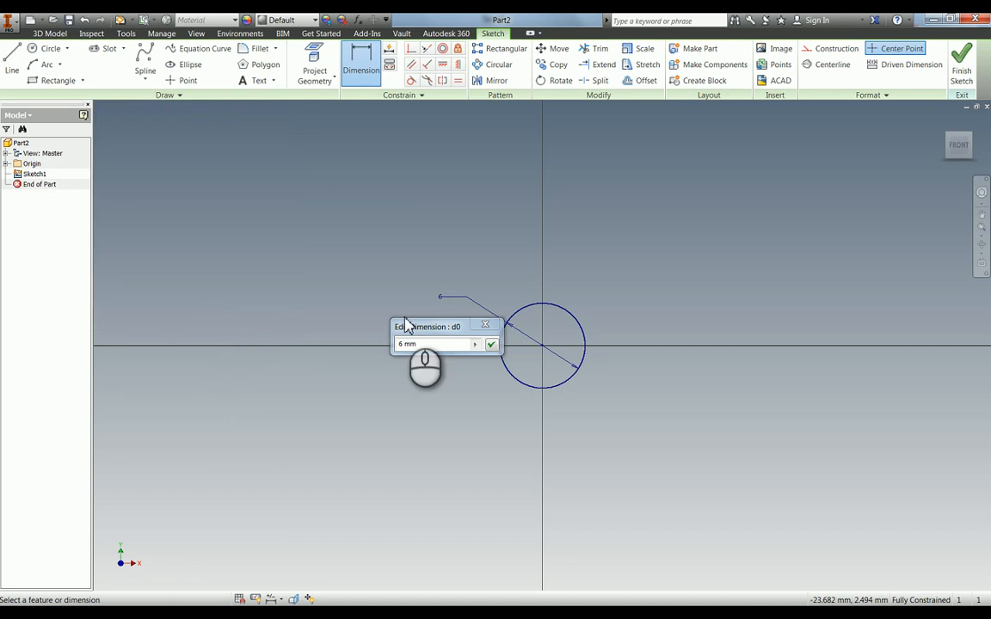
Accept the 6 g6 dimension and extrude the circle 66 mm symmetrically
{"action": "left_click", "coordinate": [490, 344]}
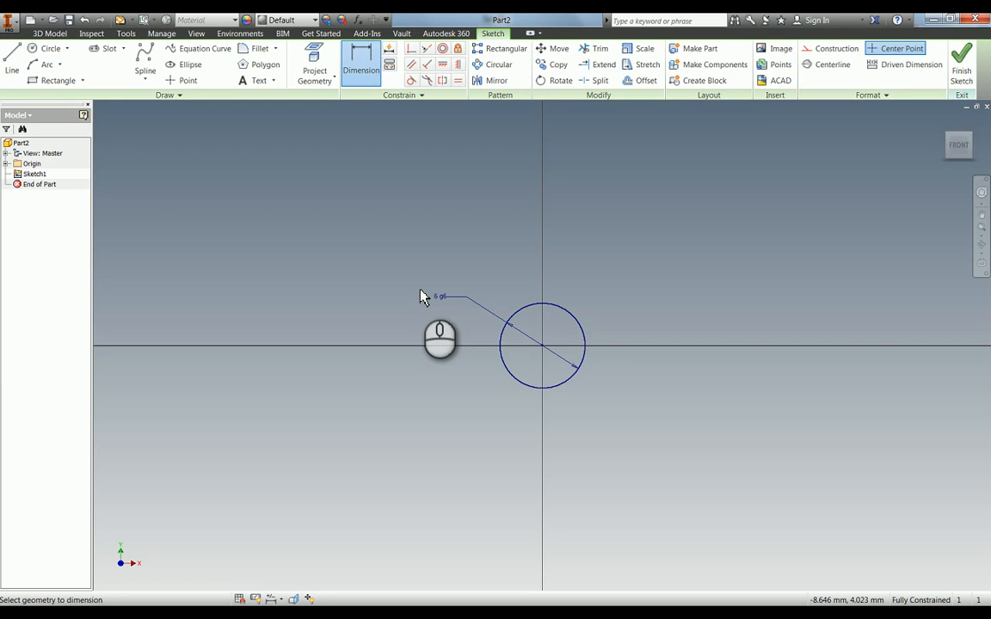
{"action": "mouse_move", "coordinate": [635, 284]}
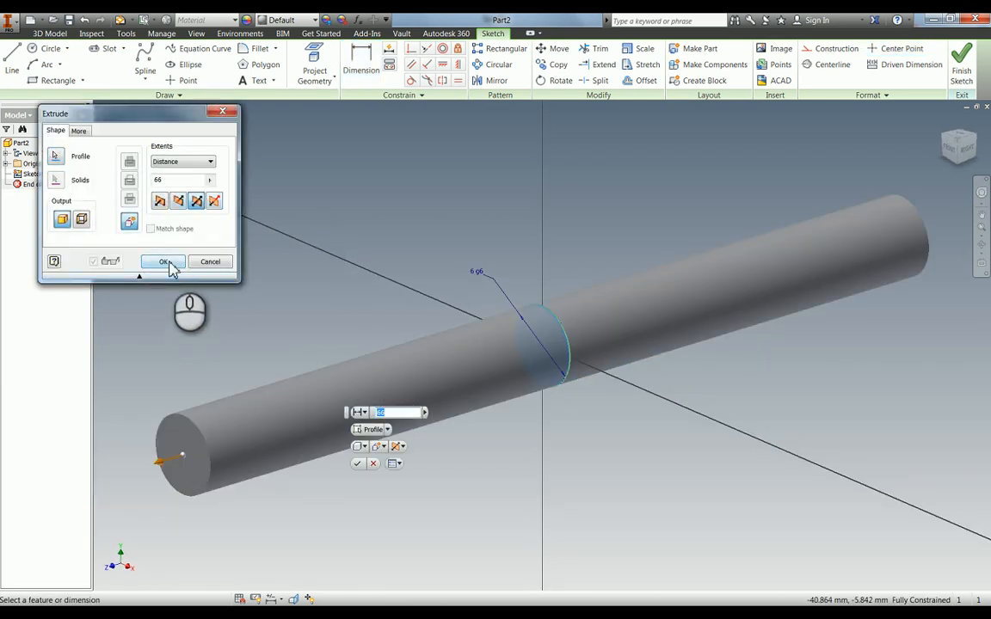
{"action": "left_click", "coordinate": [164, 261]}
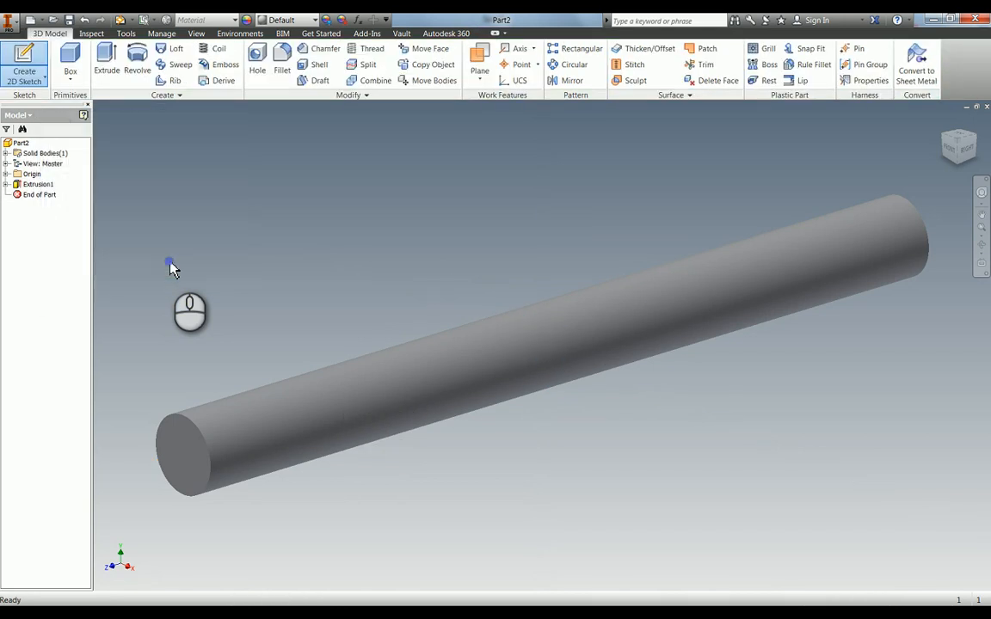
Start a sketch, project the shaft outline and draw the cutaway rectangles
{"action": "left_click", "coordinate": [9, 174]}
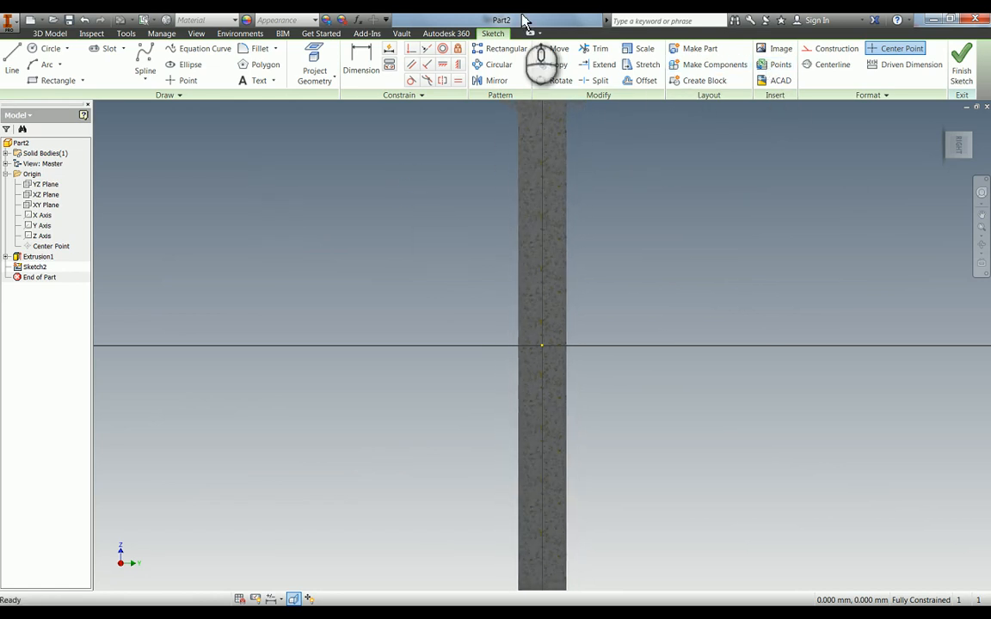
{"action": "left_click", "coordinate": [312, 64]}
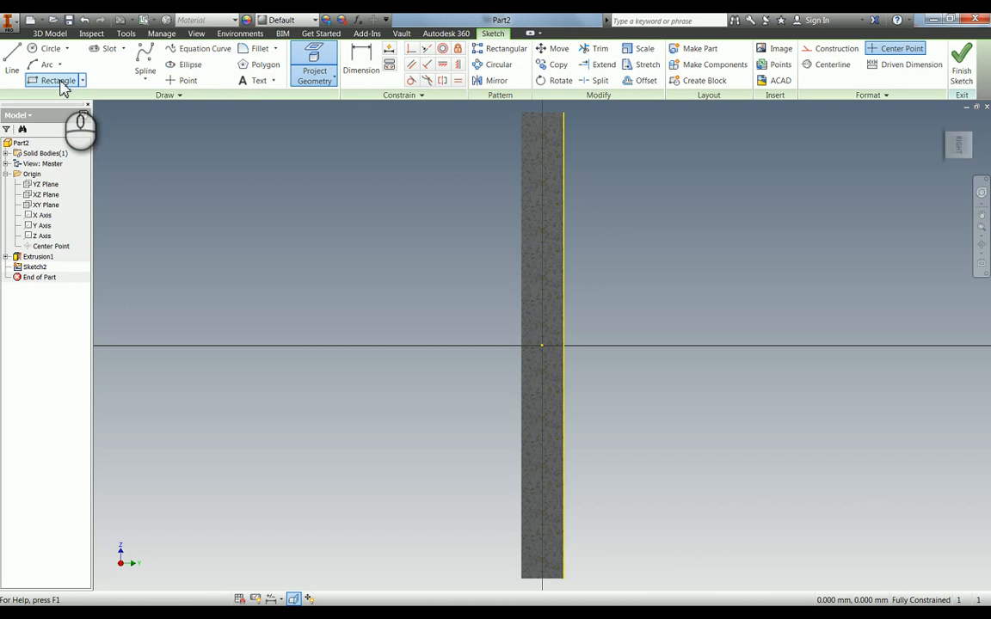
{"action": "left_click", "coordinate": [51, 79]}
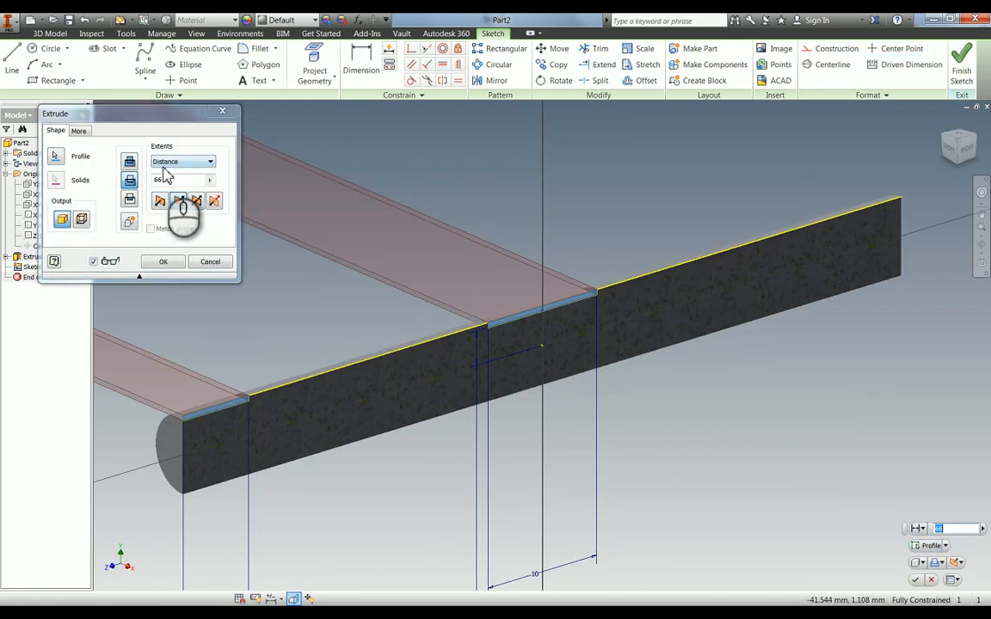
Extrude-cut the two flat cutaways symmetrically through all of the shaft
{"action": "left_click", "coordinate": [209, 161]}
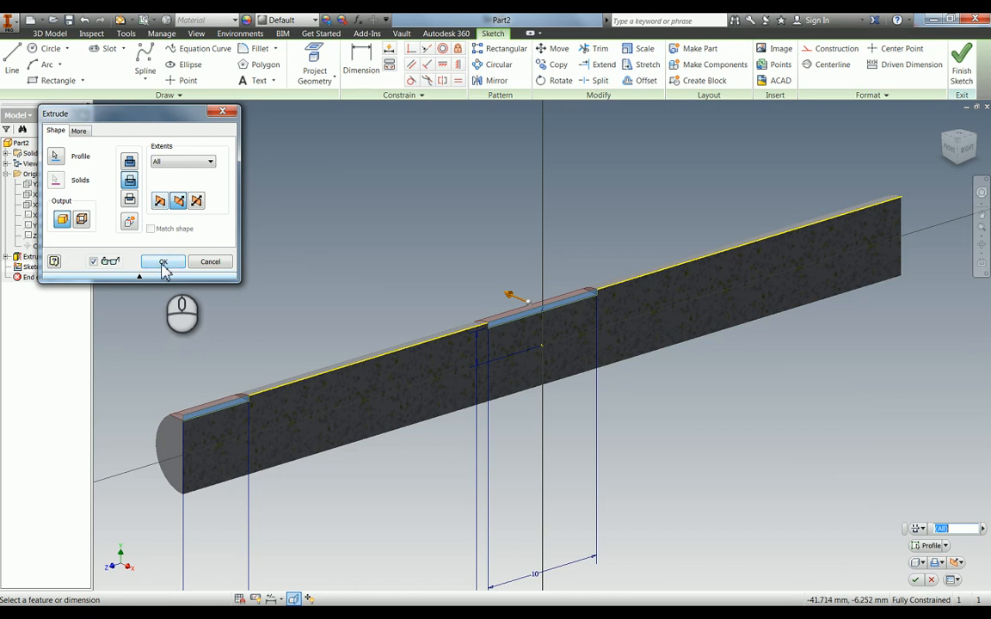
{"action": "left_click", "coordinate": [163, 261]}
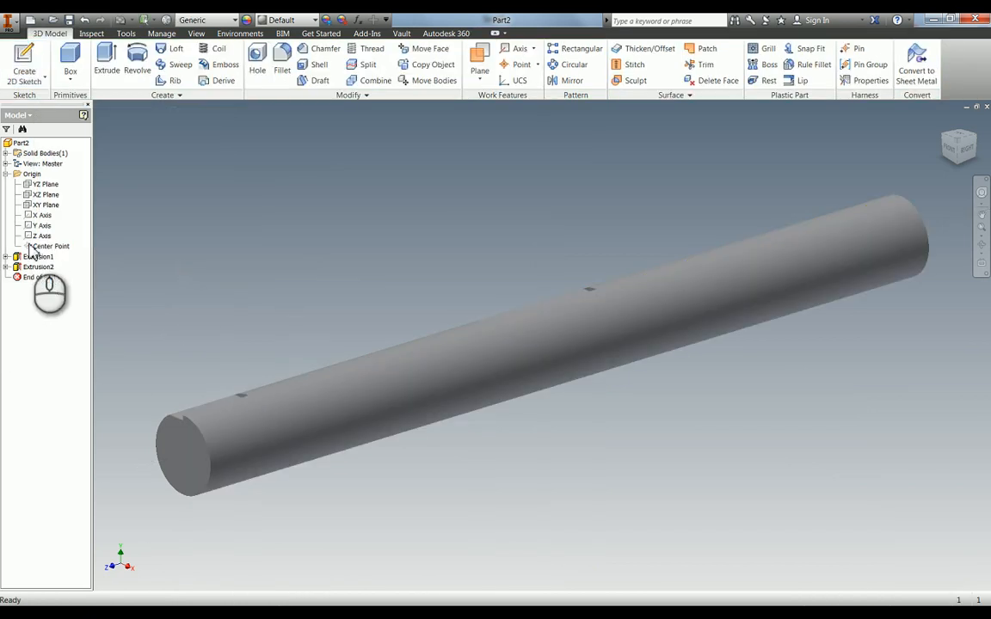
{"action": "double_click", "coordinate": [37, 267]}
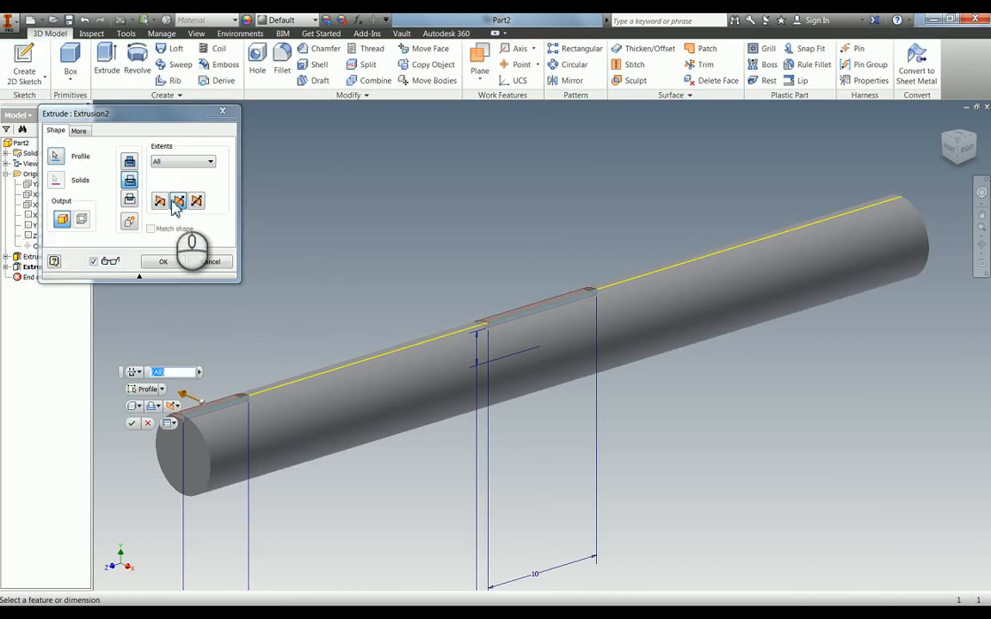
{"action": "left_click", "coordinate": [163, 261]}
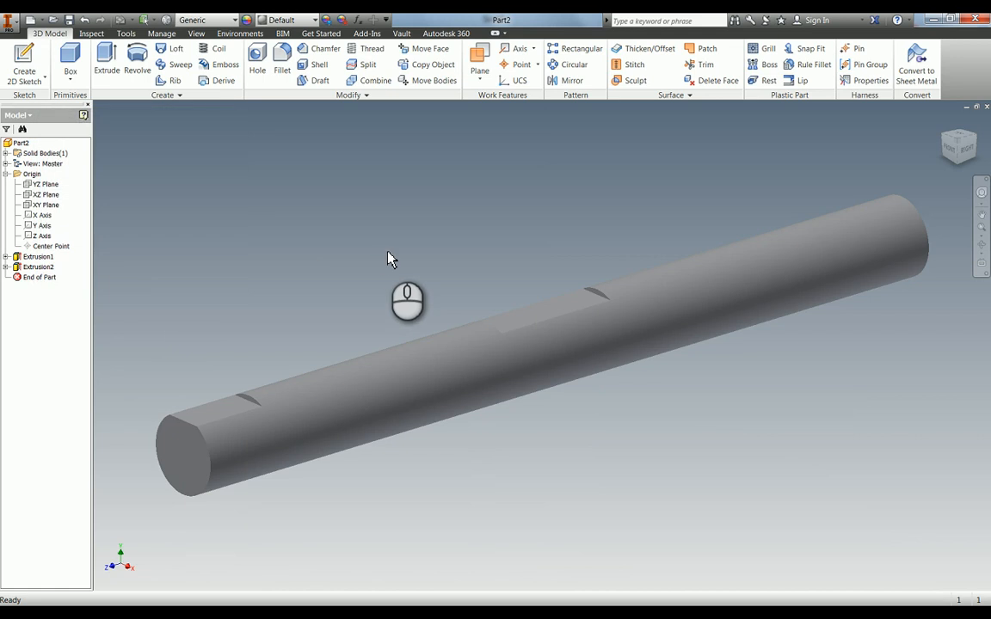
{"action": "left_click", "coordinate": [44, 194]}
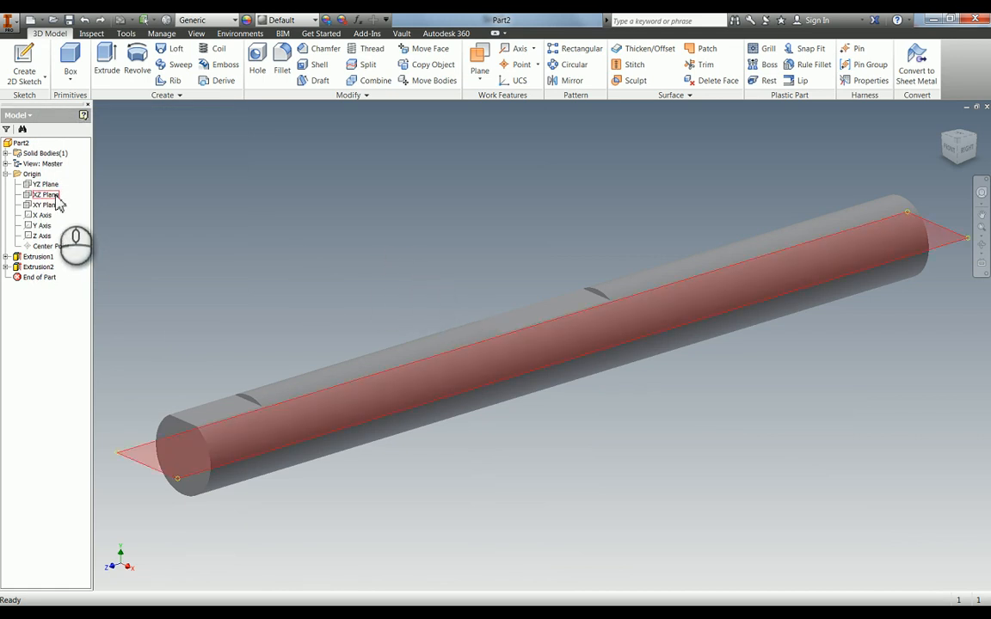
Sketch a rectangle on the XZ plane at the right end and cut it through all
{"action": "left_click", "coordinate": [44, 194]}
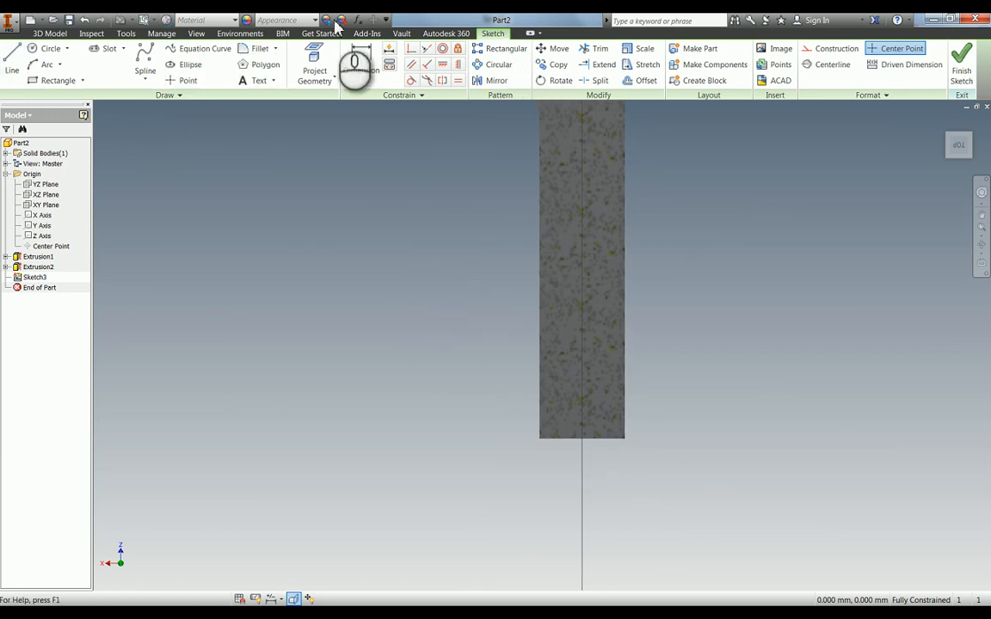
{"action": "left_click", "coordinate": [312, 70]}
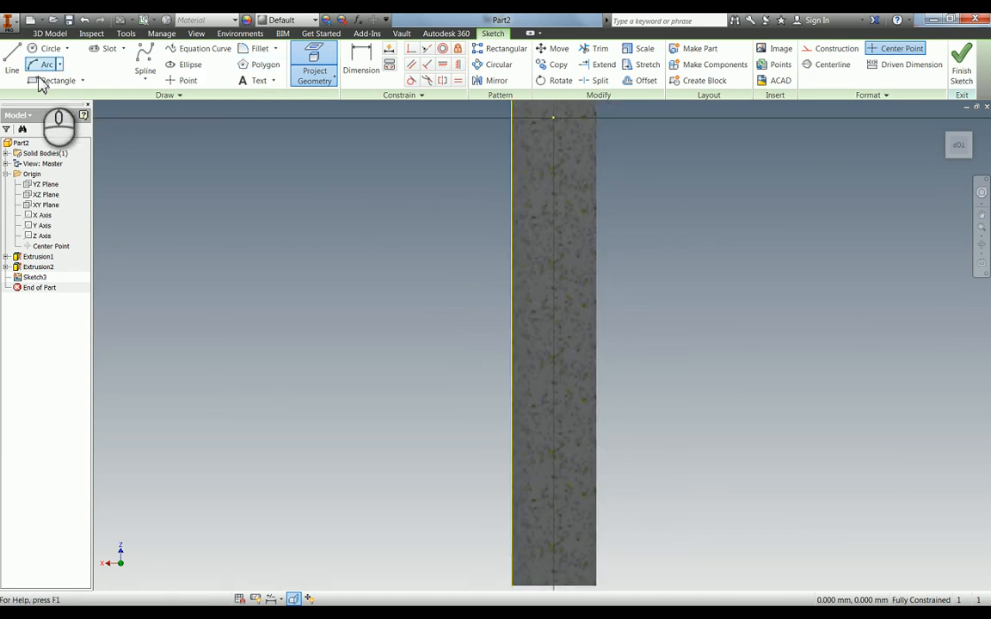
{"action": "left_click", "coordinate": [55, 80]}
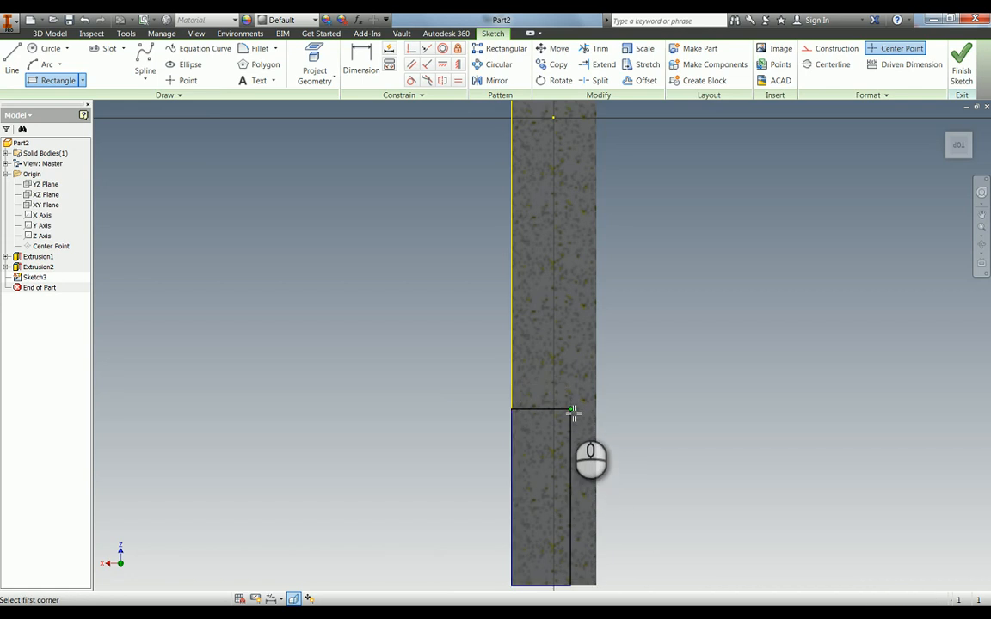
{"action": "left_click", "coordinate": [358, 60]}
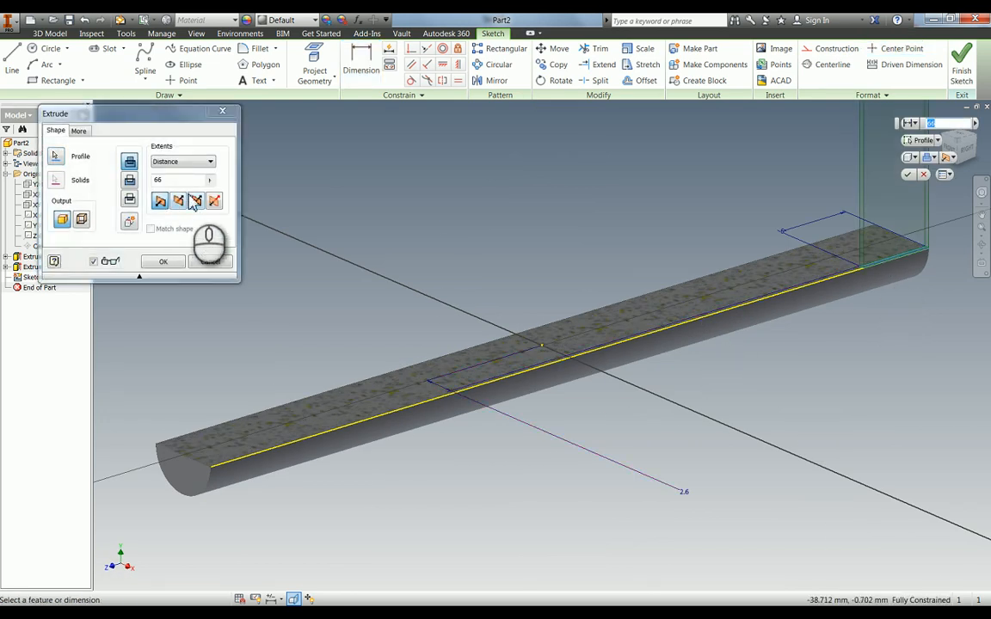
{"action": "left_click", "coordinate": [210, 162]}
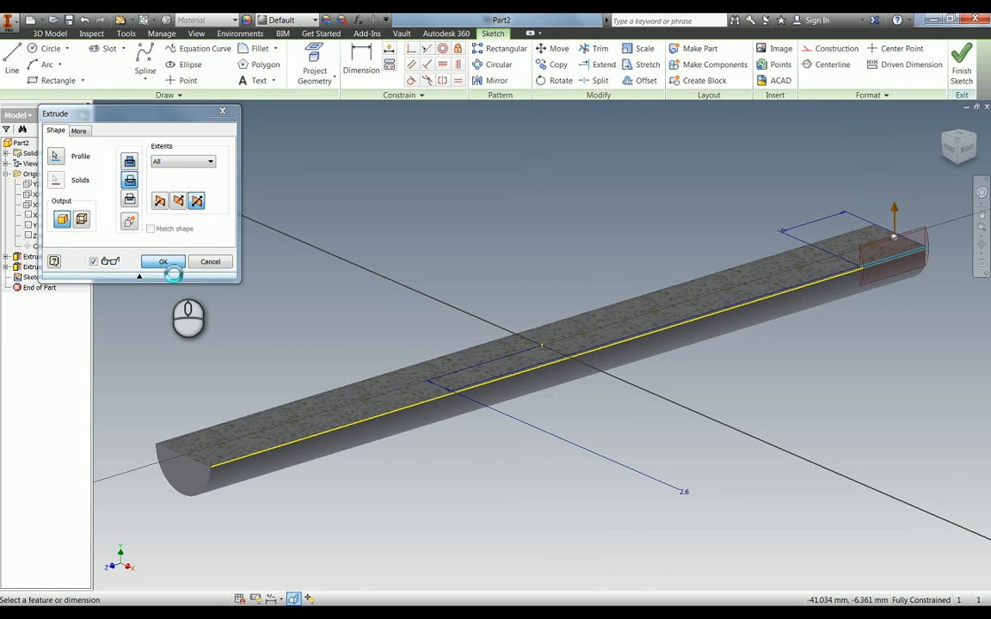
{"action": "left_click", "coordinate": [163, 262]}
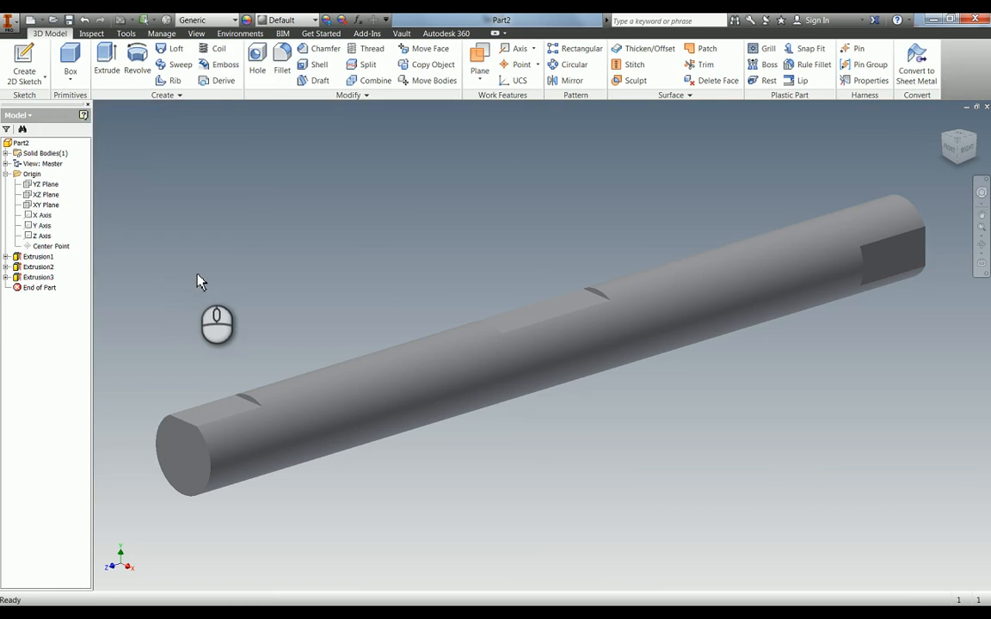
Set the part material to Steel in iProperties
{"action": "right_click", "coordinate": [21, 143]}
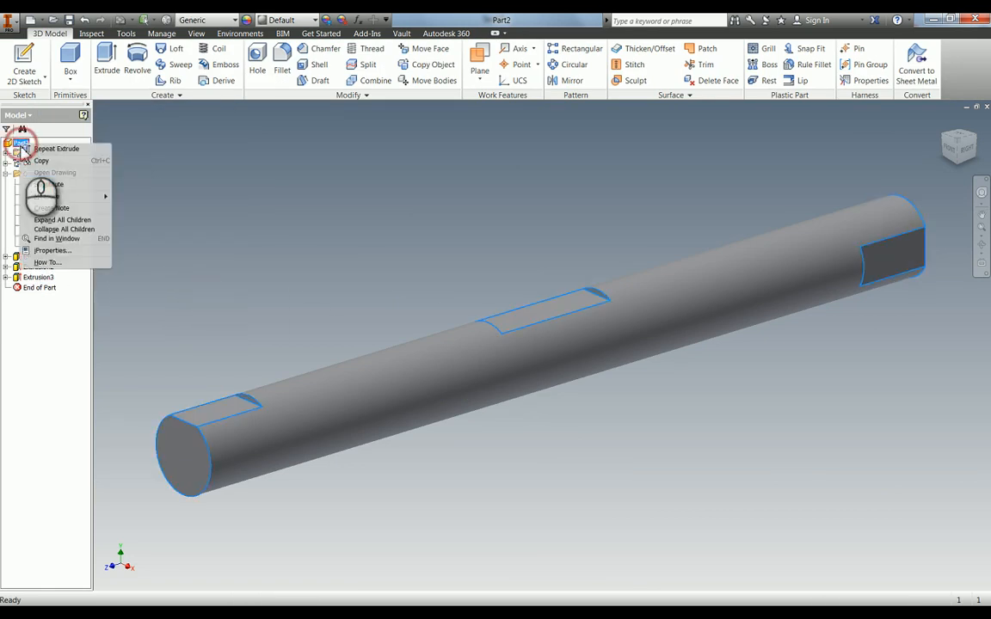
{"action": "left_click", "coordinate": [45, 249]}
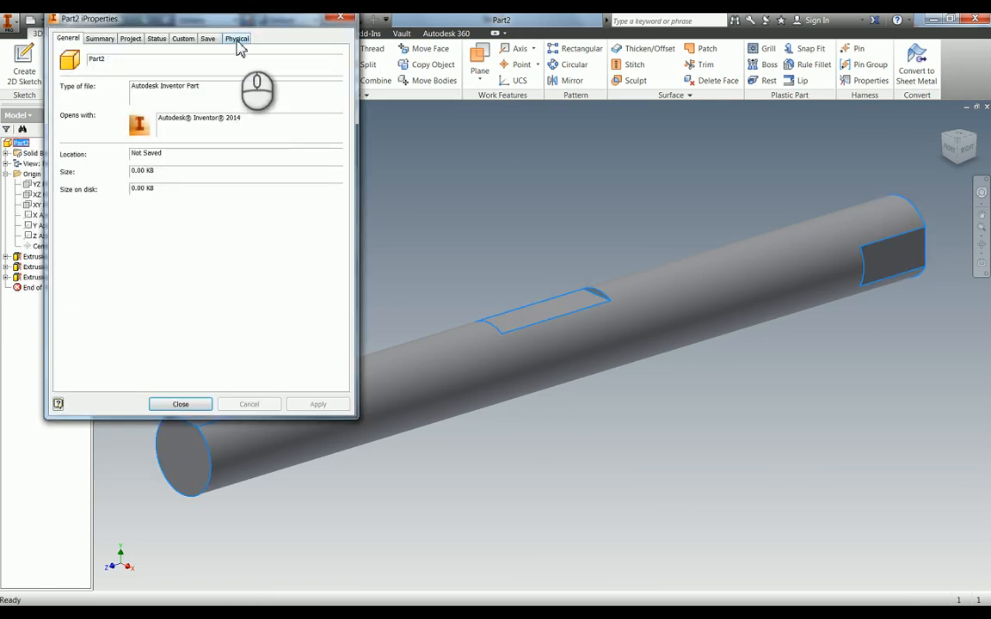
{"action": "left_click", "coordinate": [247, 38]}
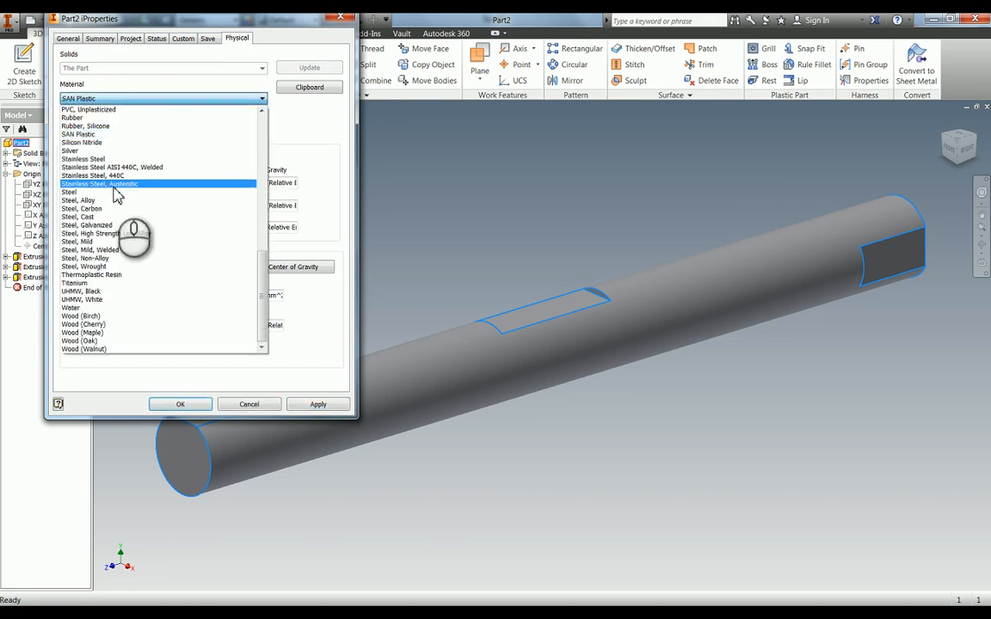
{"action": "left_click", "coordinate": [101, 38]}
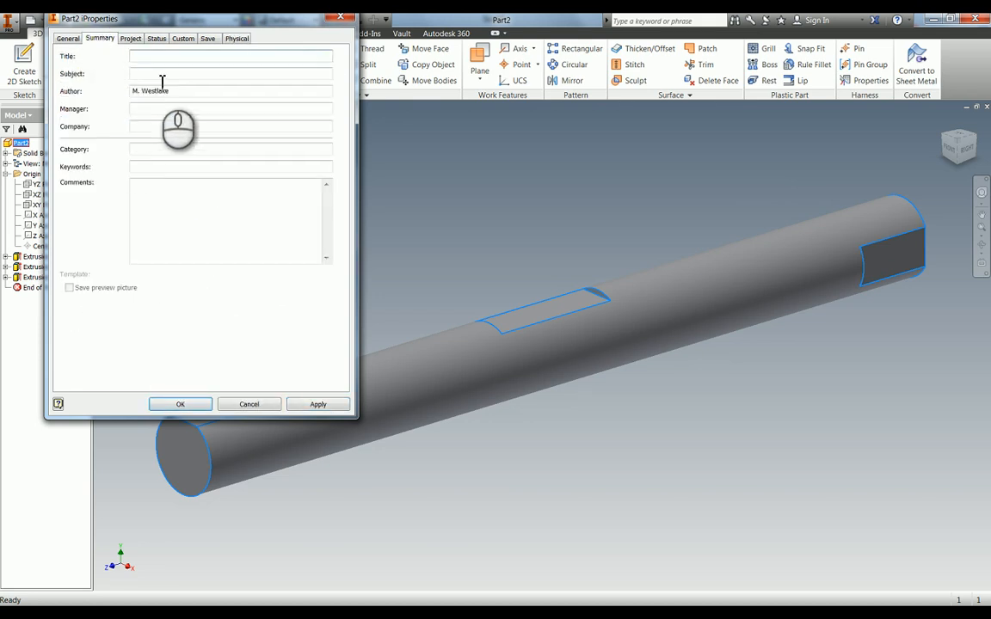
Enter 'Crank Shaft' as Title and Project Description and apply the properties
{"action": "type", "text": "Cr"}
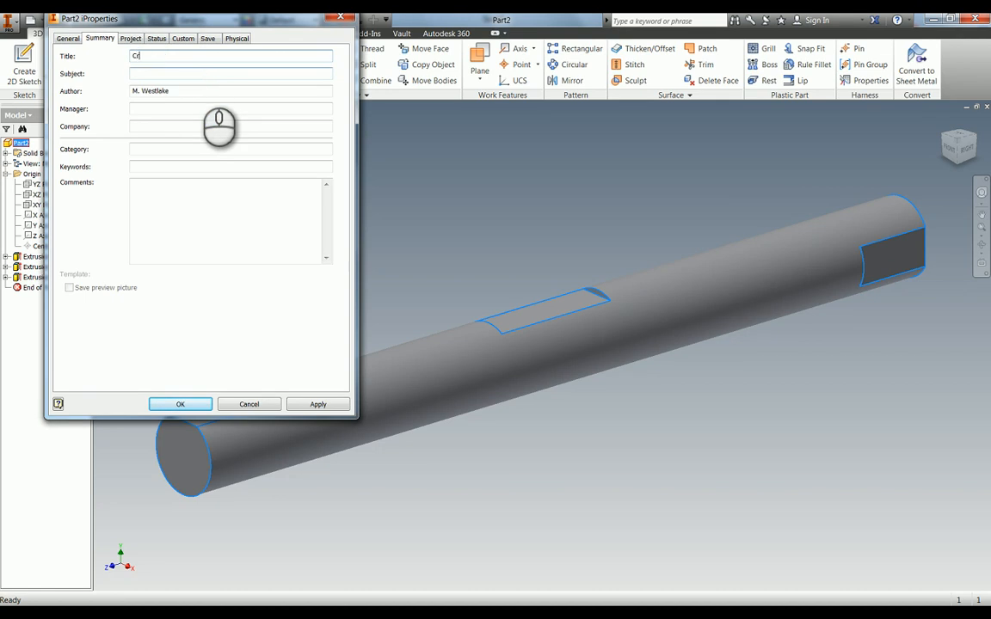
{"action": "type", "text": "Crank Shaft"}
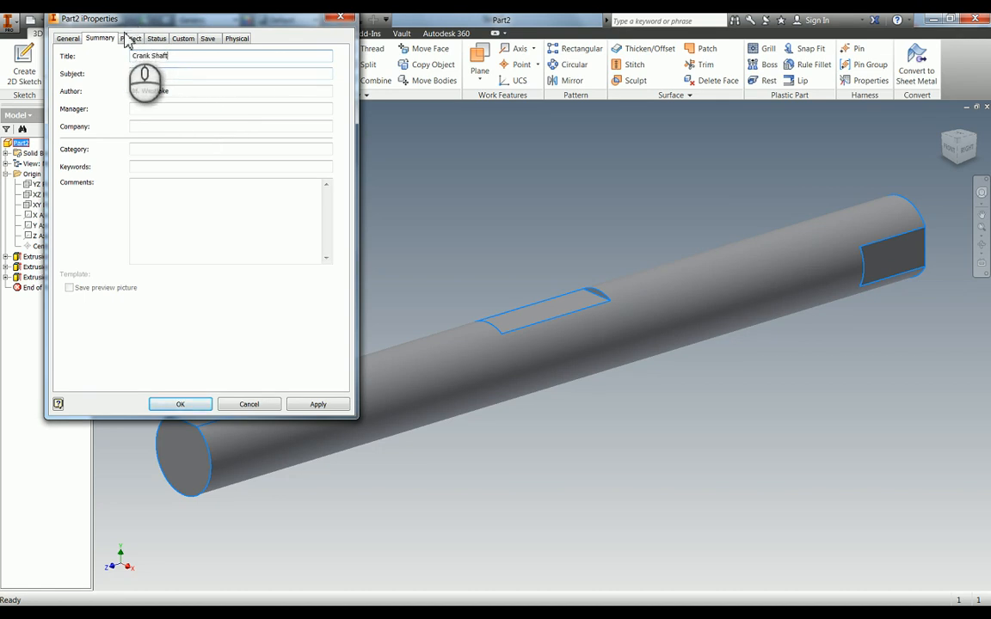
{"action": "left_click", "coordinate": [135, 38]}
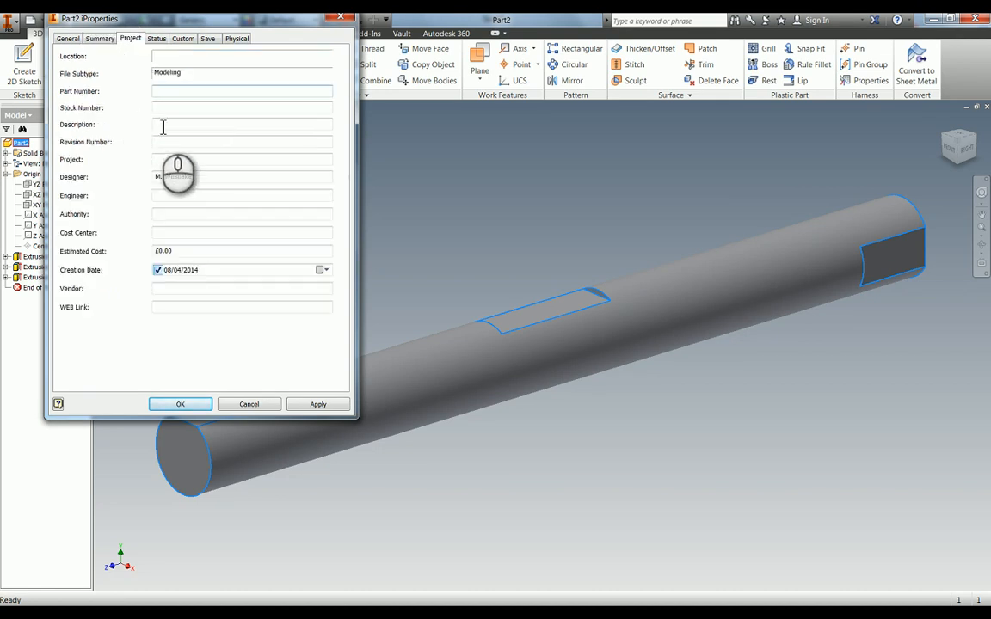
{"action": "type", "text": "Crank Shaft"}
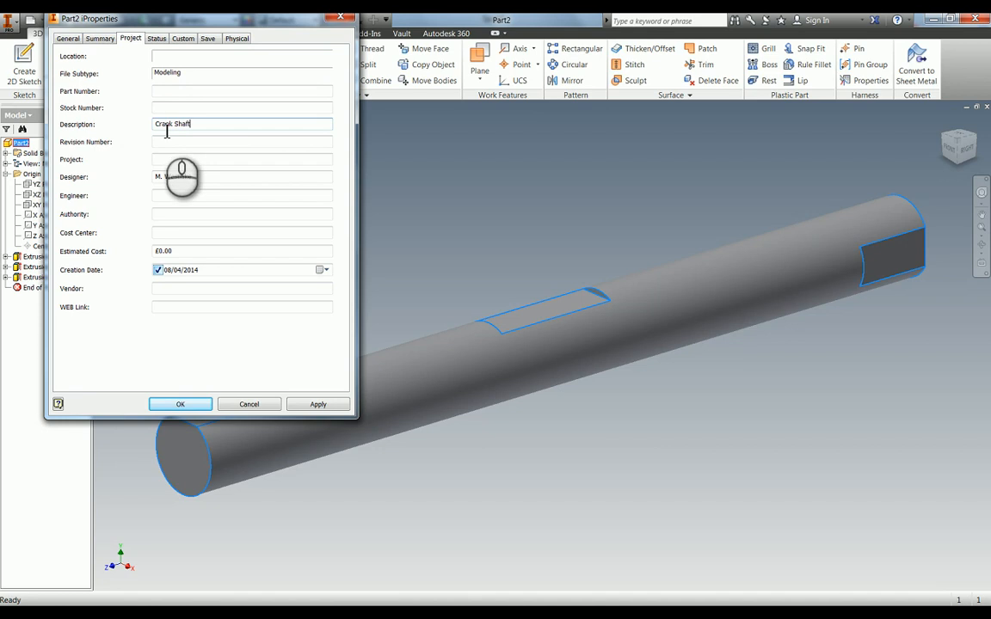
{"action": "left_click", "coordinate": [180, 404]}
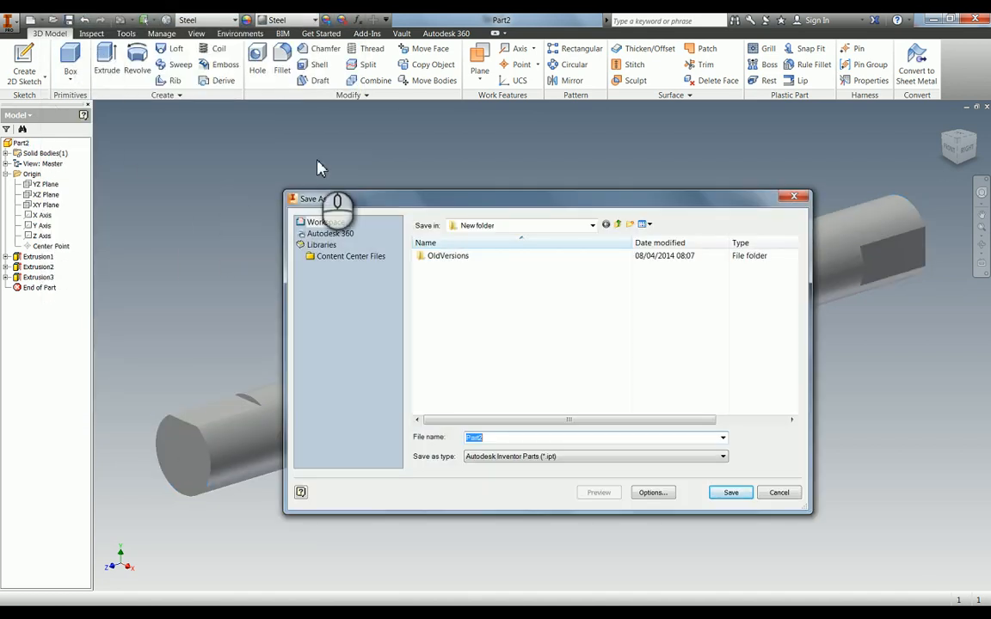
Choose the Boxer Engine folder and enter 'Crank Shaft' as the file name
{"action": "left_click", "coordinate": [592, 225]}
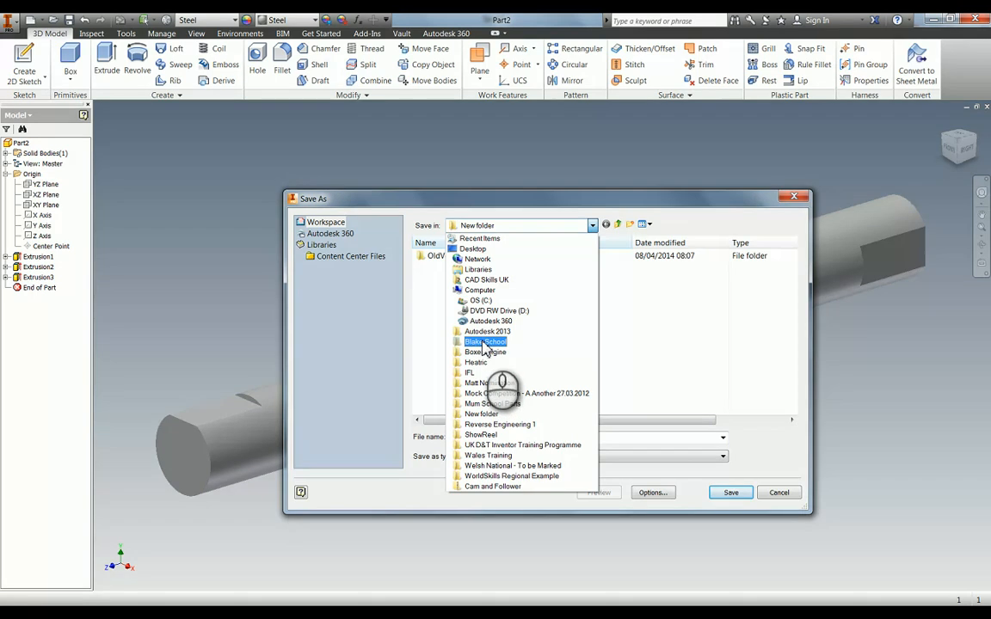
{"action": "left_click", "coordinate": [481, 351]}
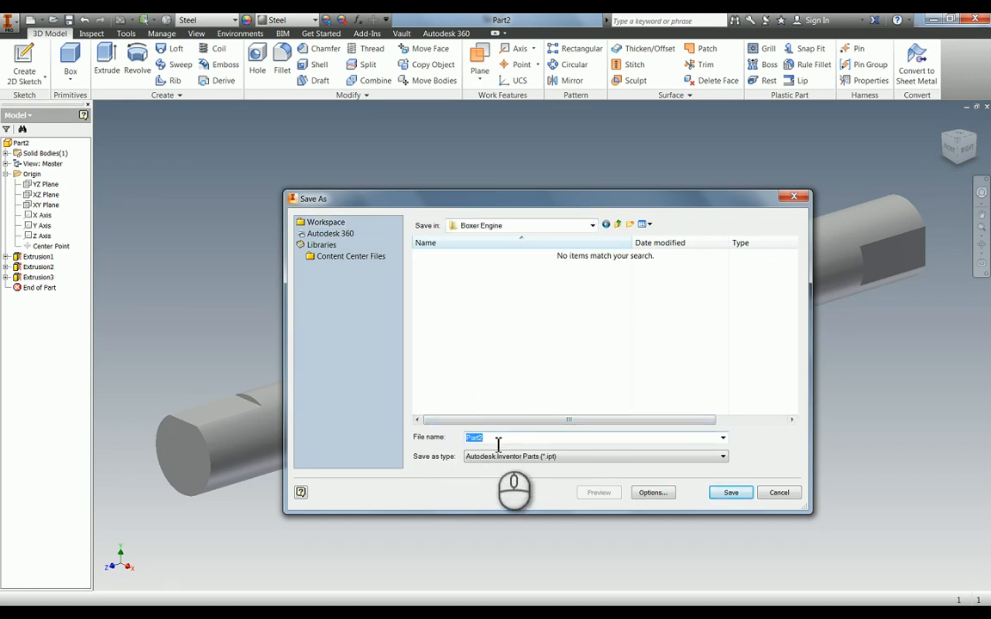
{"action": "type", "text": "Crank"}
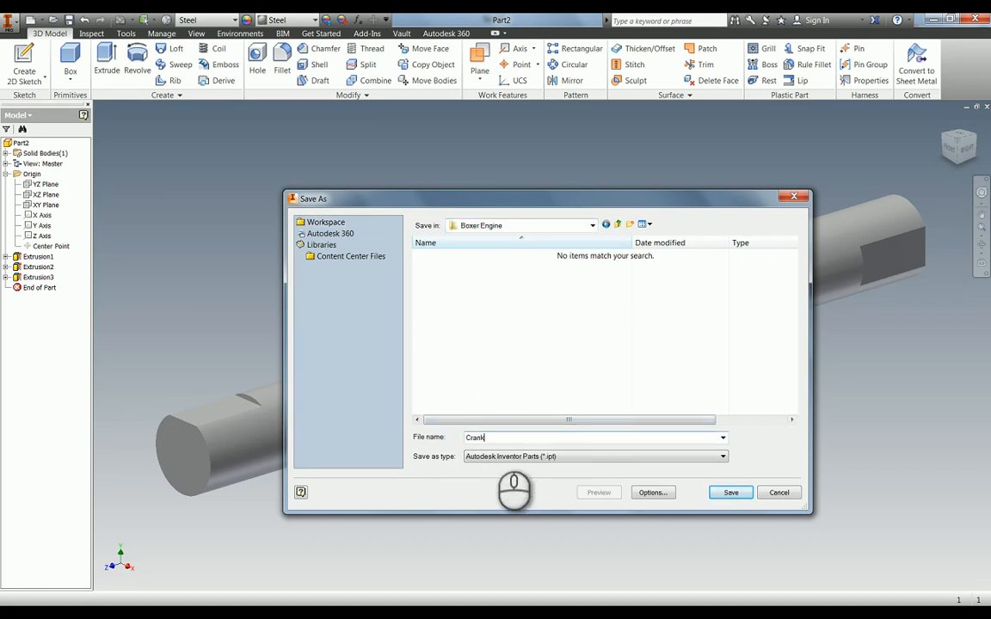
{"action": "type", "text": "Shaft"}
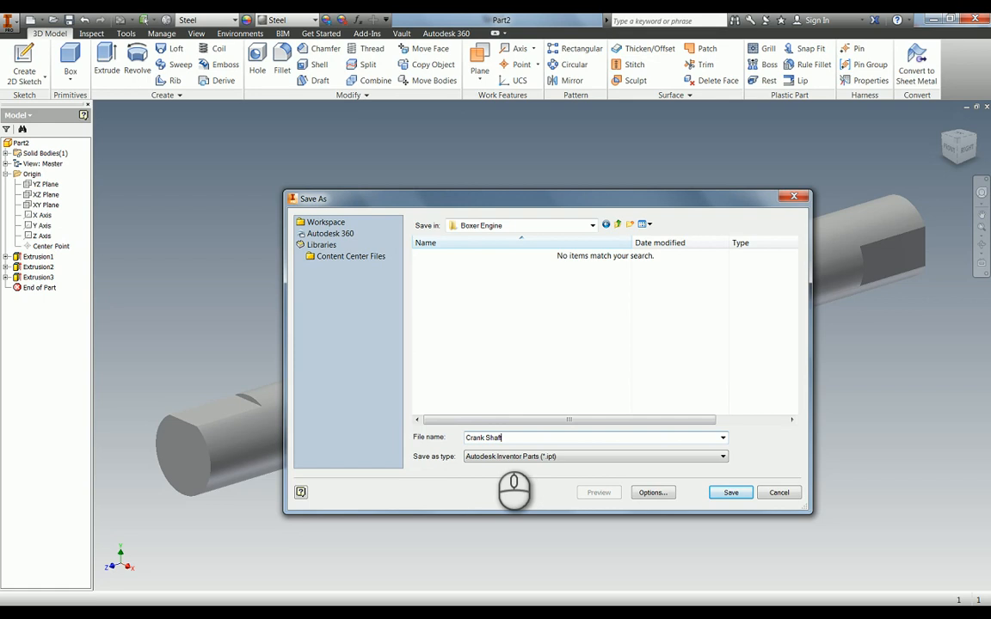